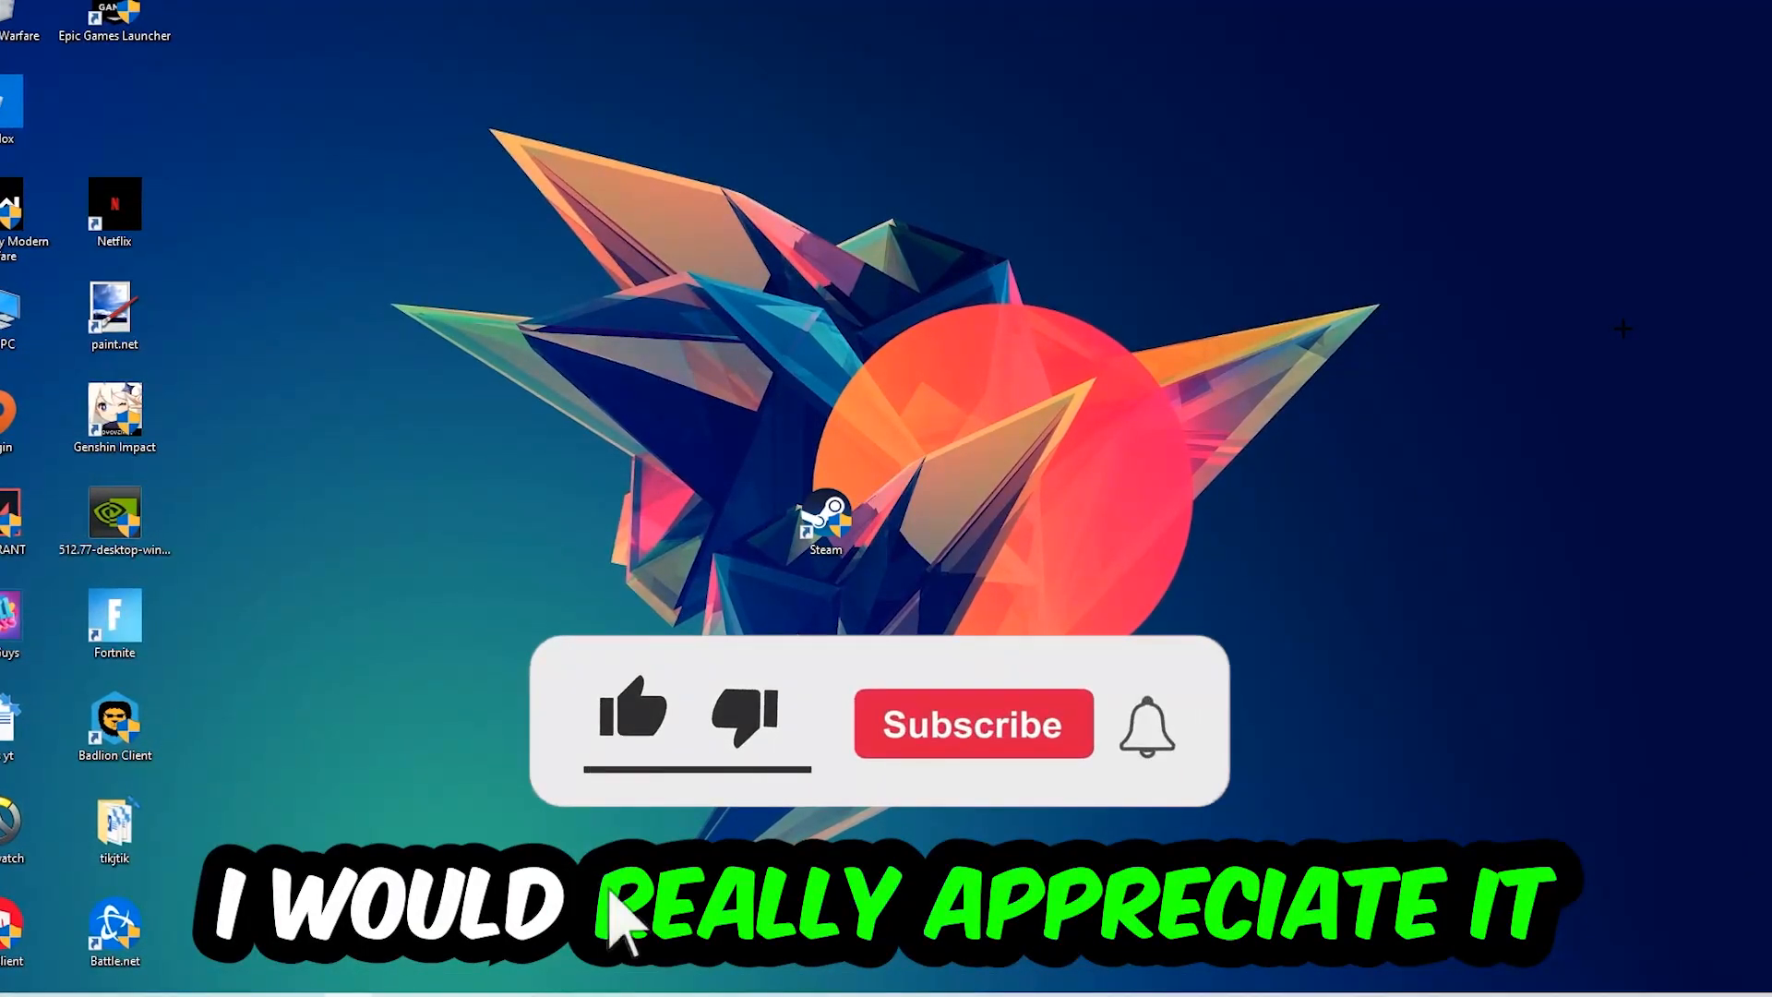
Launch Task Manager from the Windows 10 taskbar.
click(631, 717)
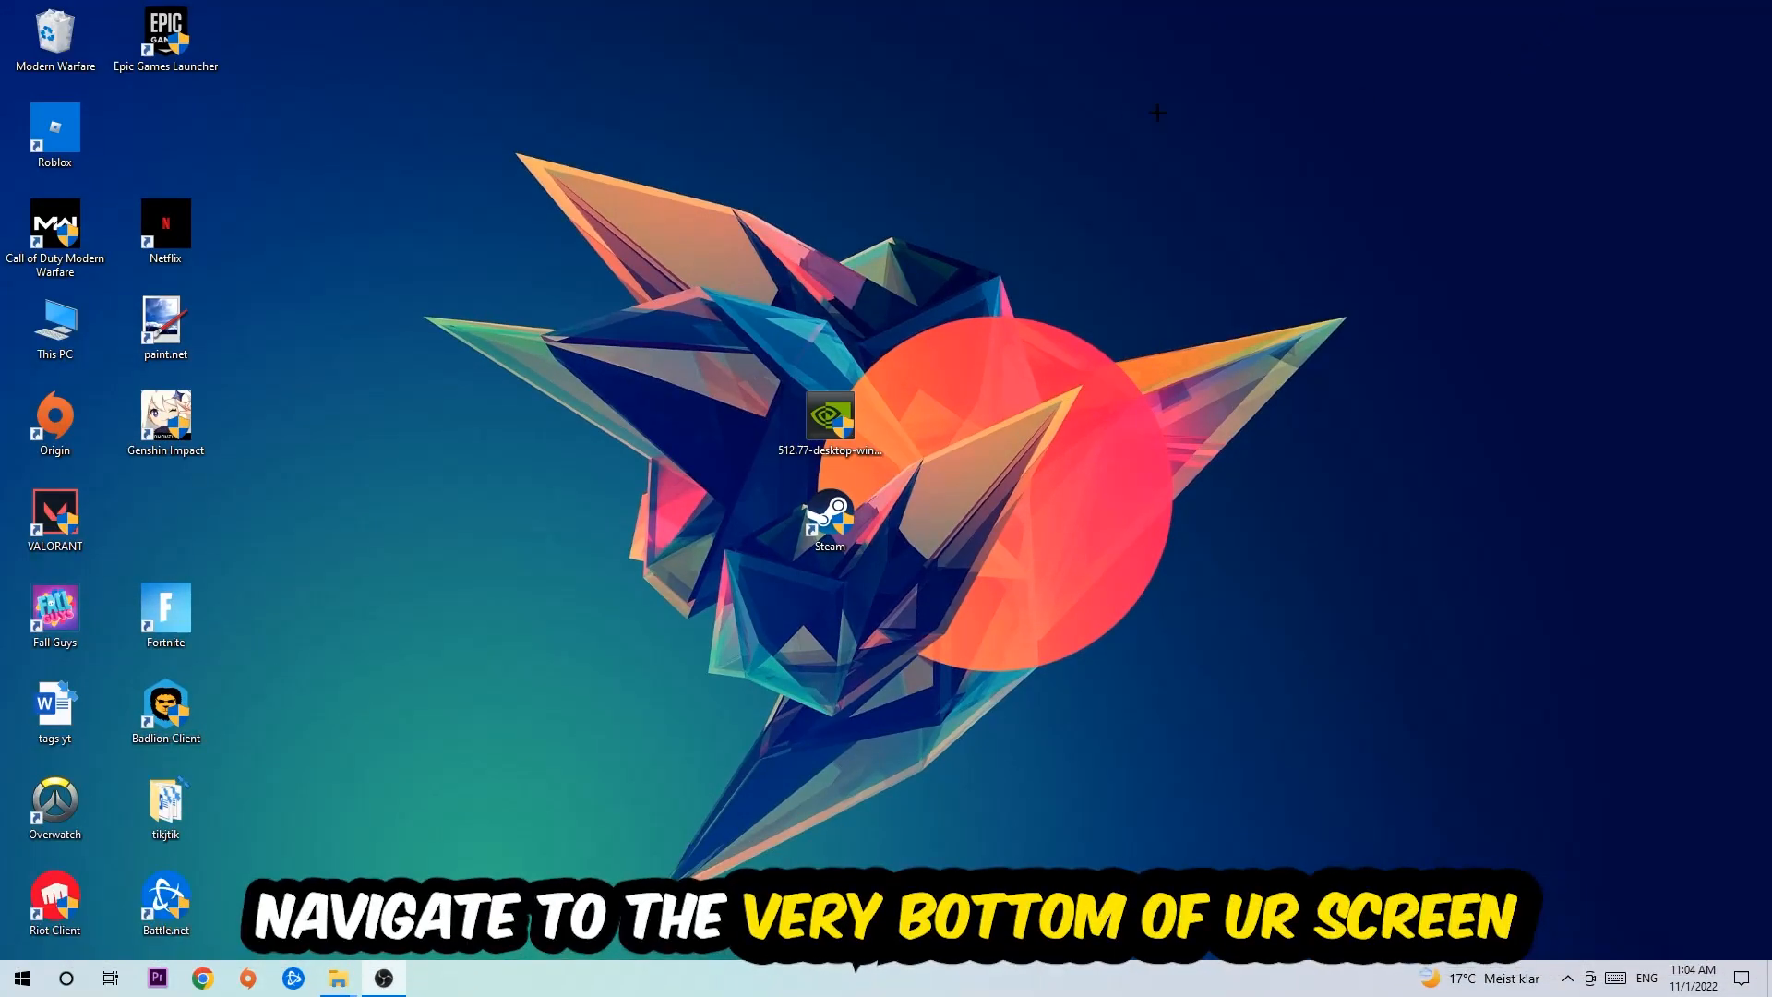
mouse_move(844, 259)
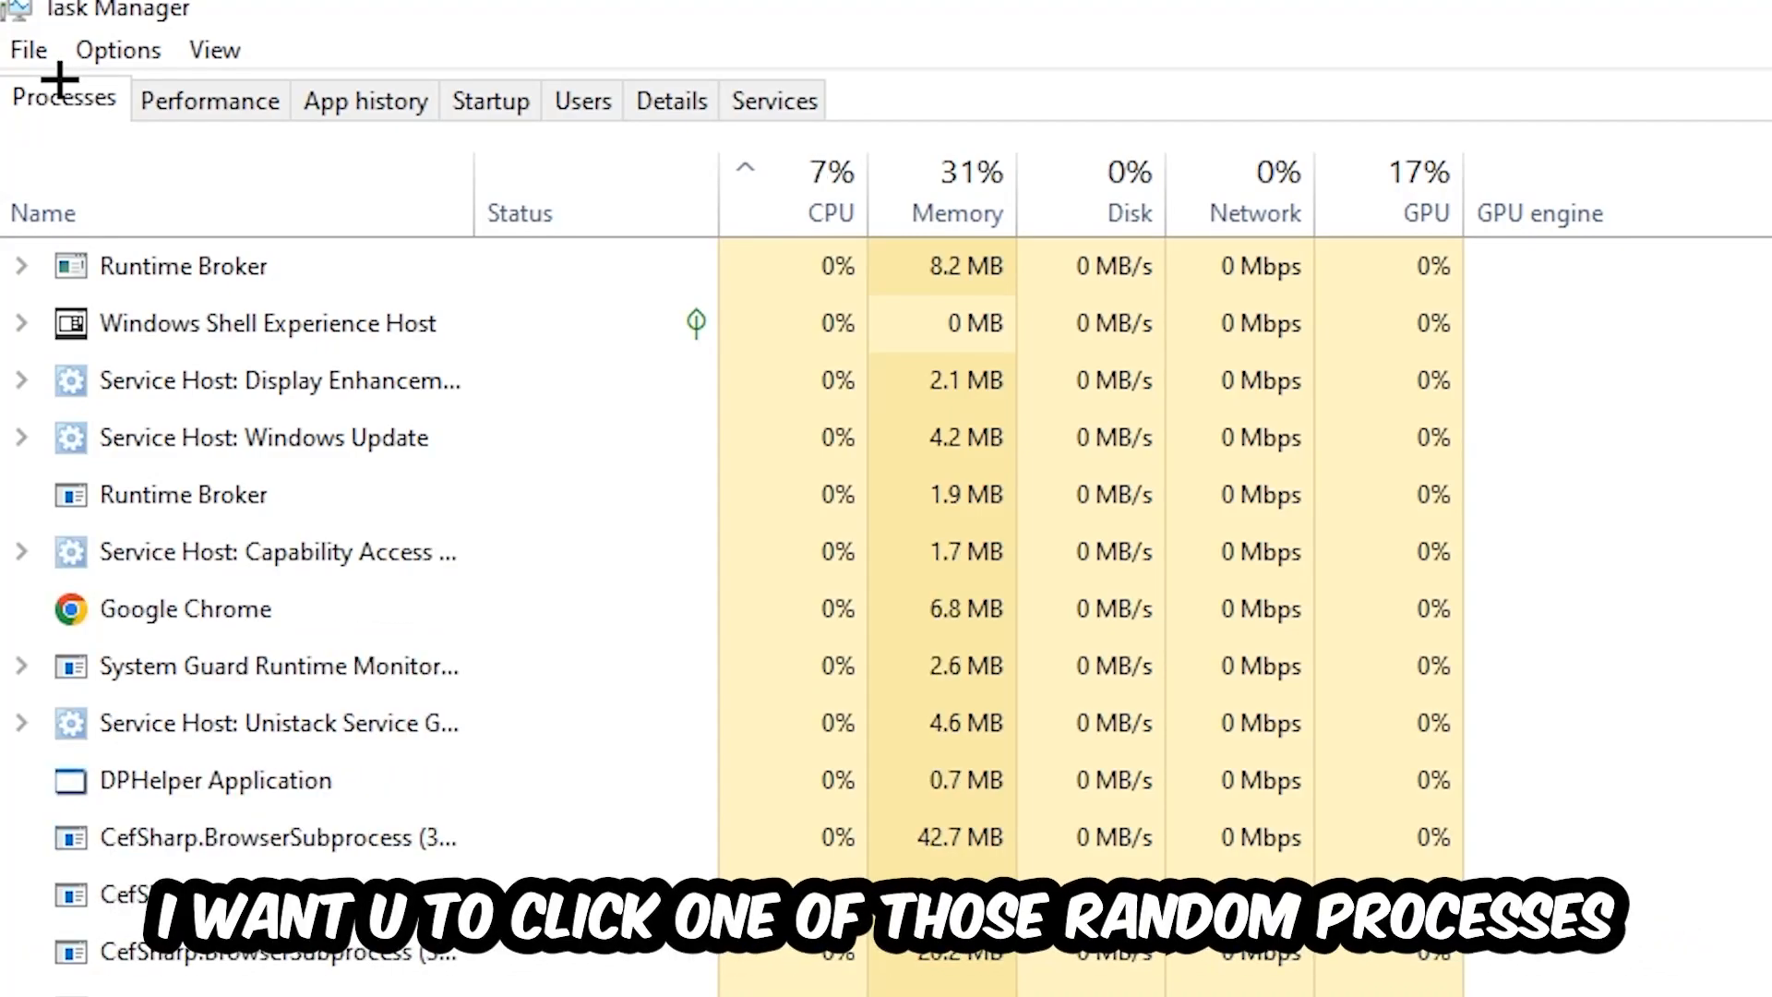
Review processes like DPHelper Application and Console Window Host, then return to the Steam shortcut.
click(268, 323)
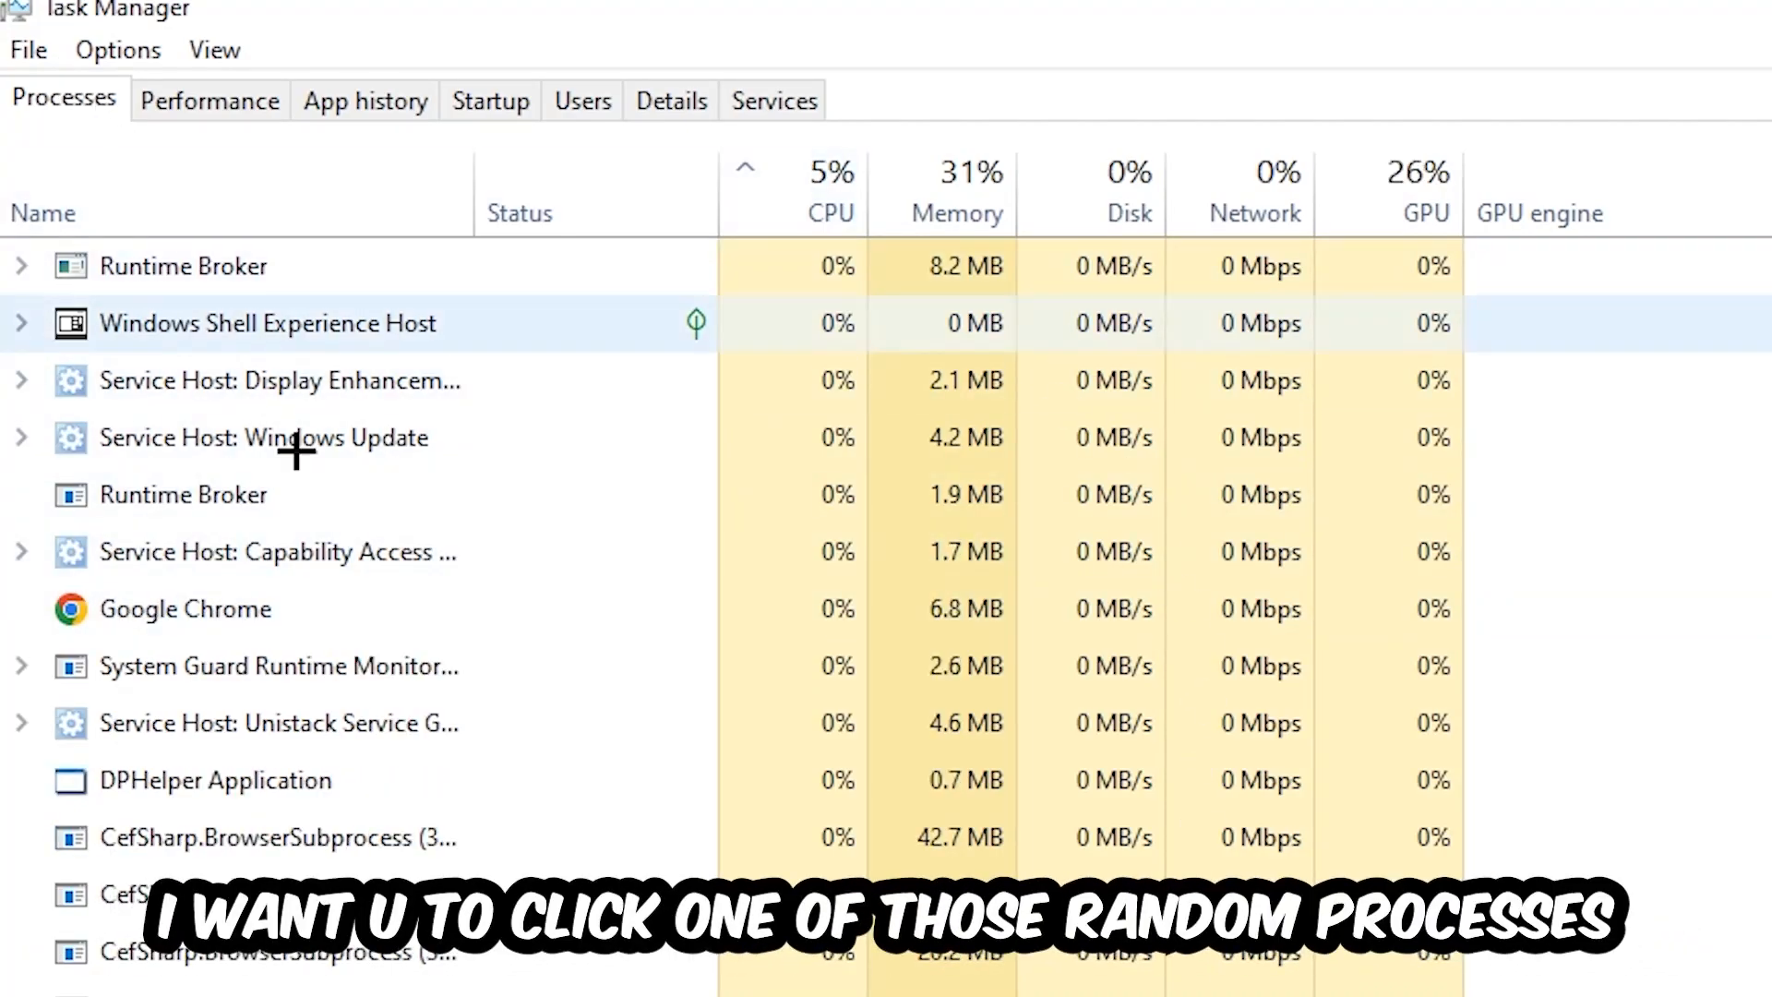
click(216, 779)
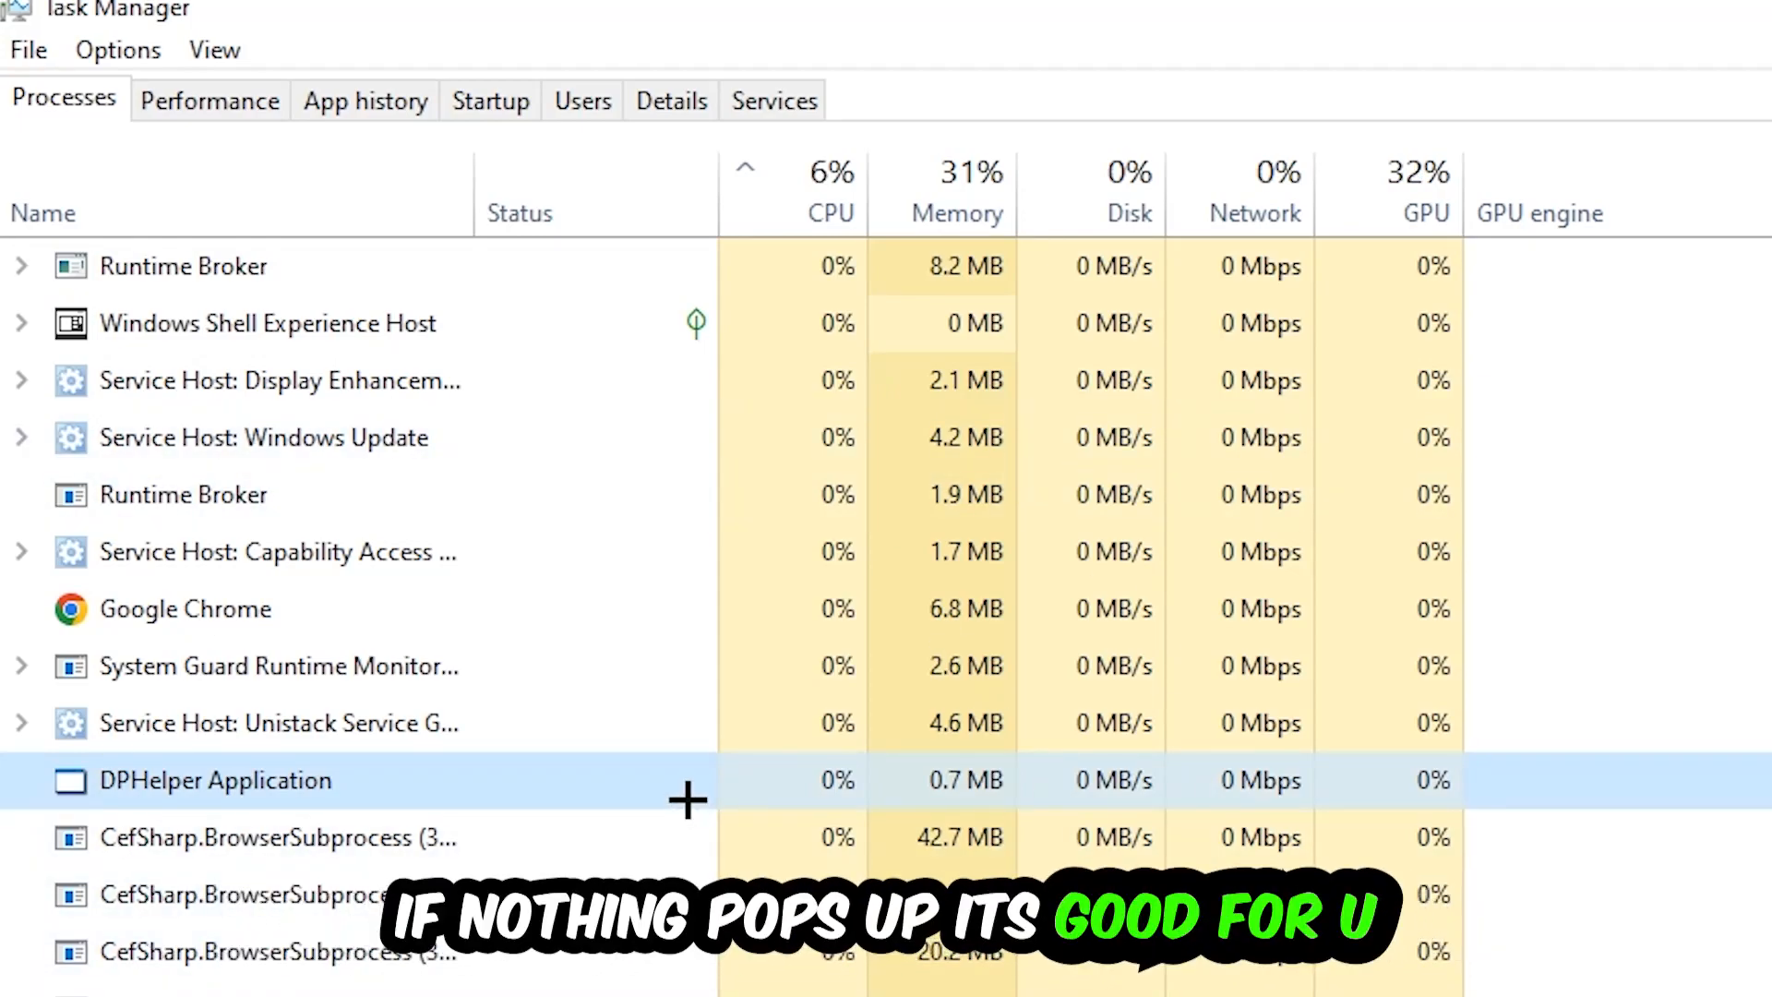
scroll(down, 3)
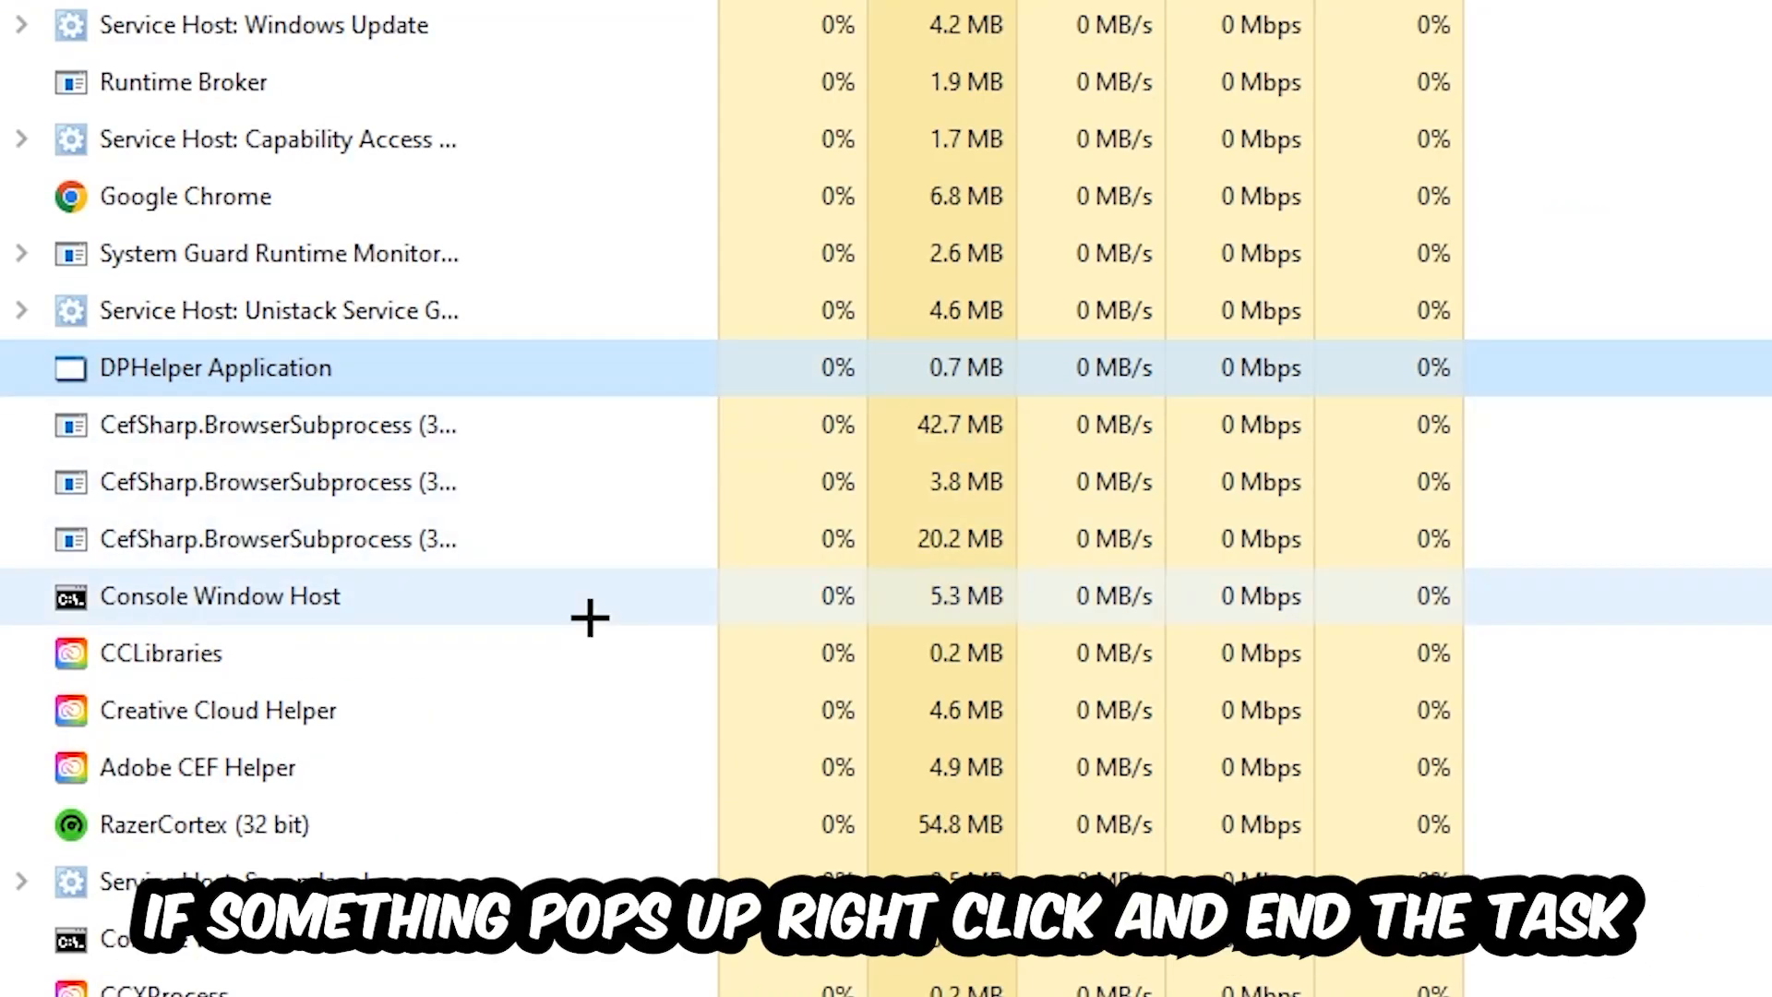
right_click(220, 596)
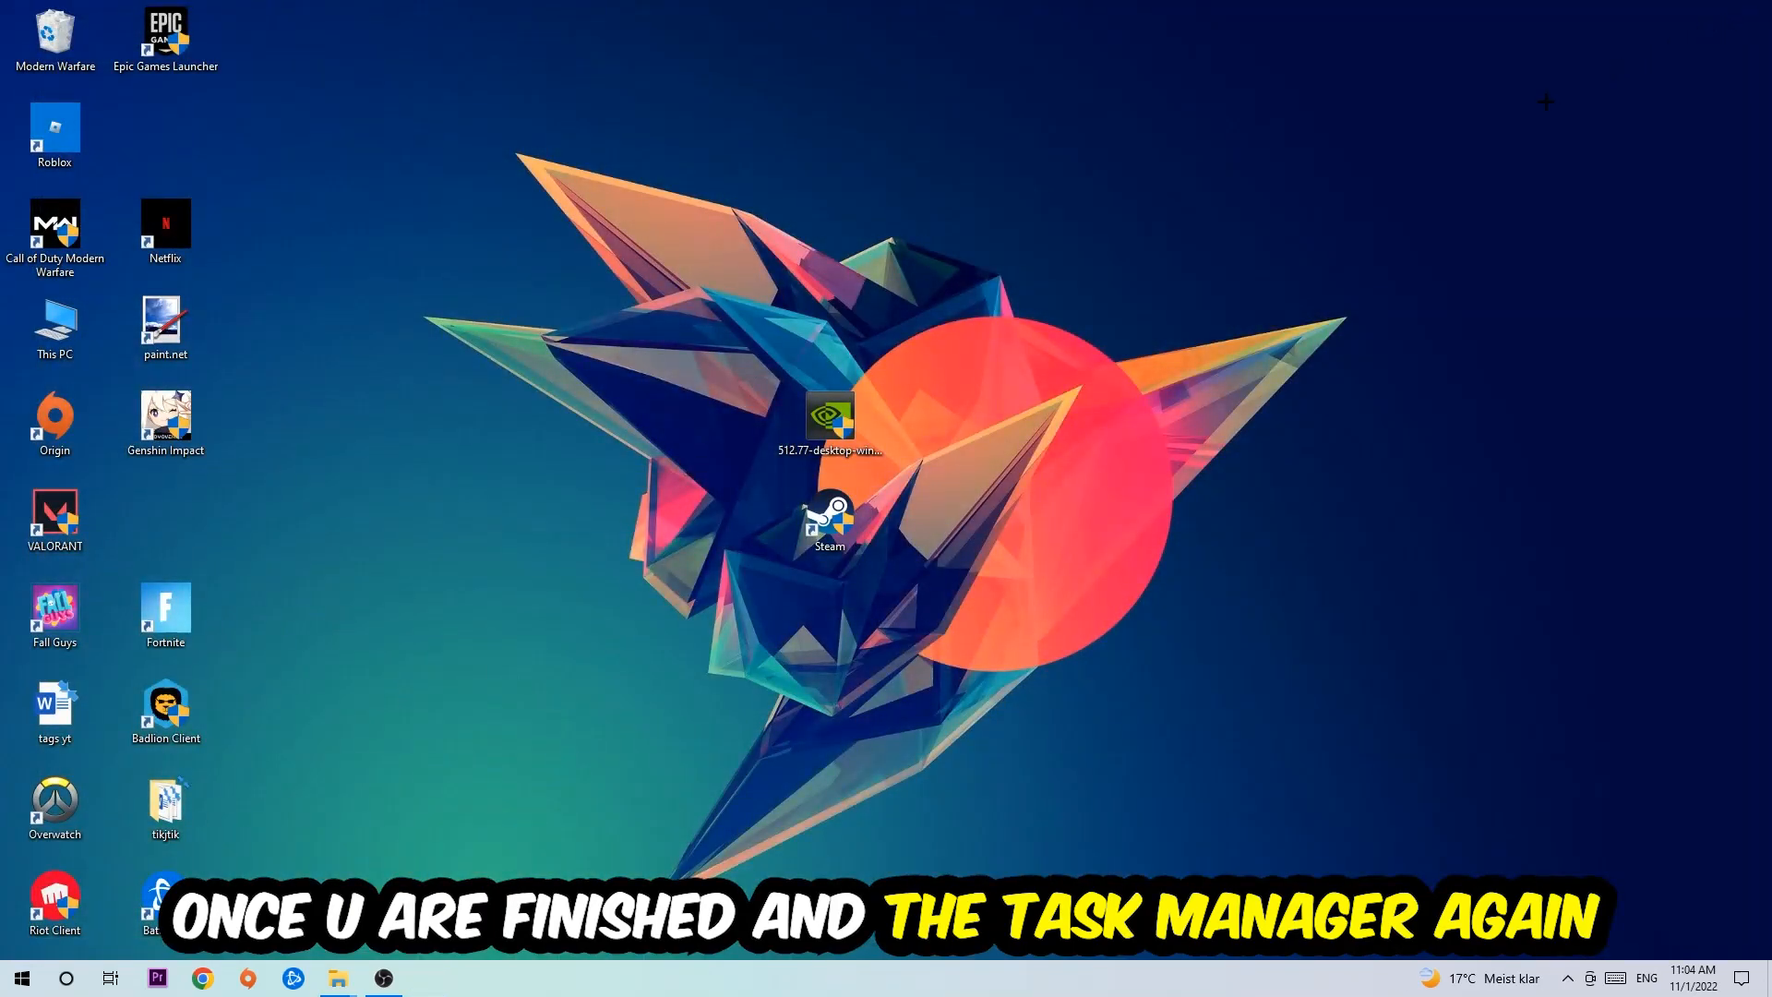
click(830, 517)
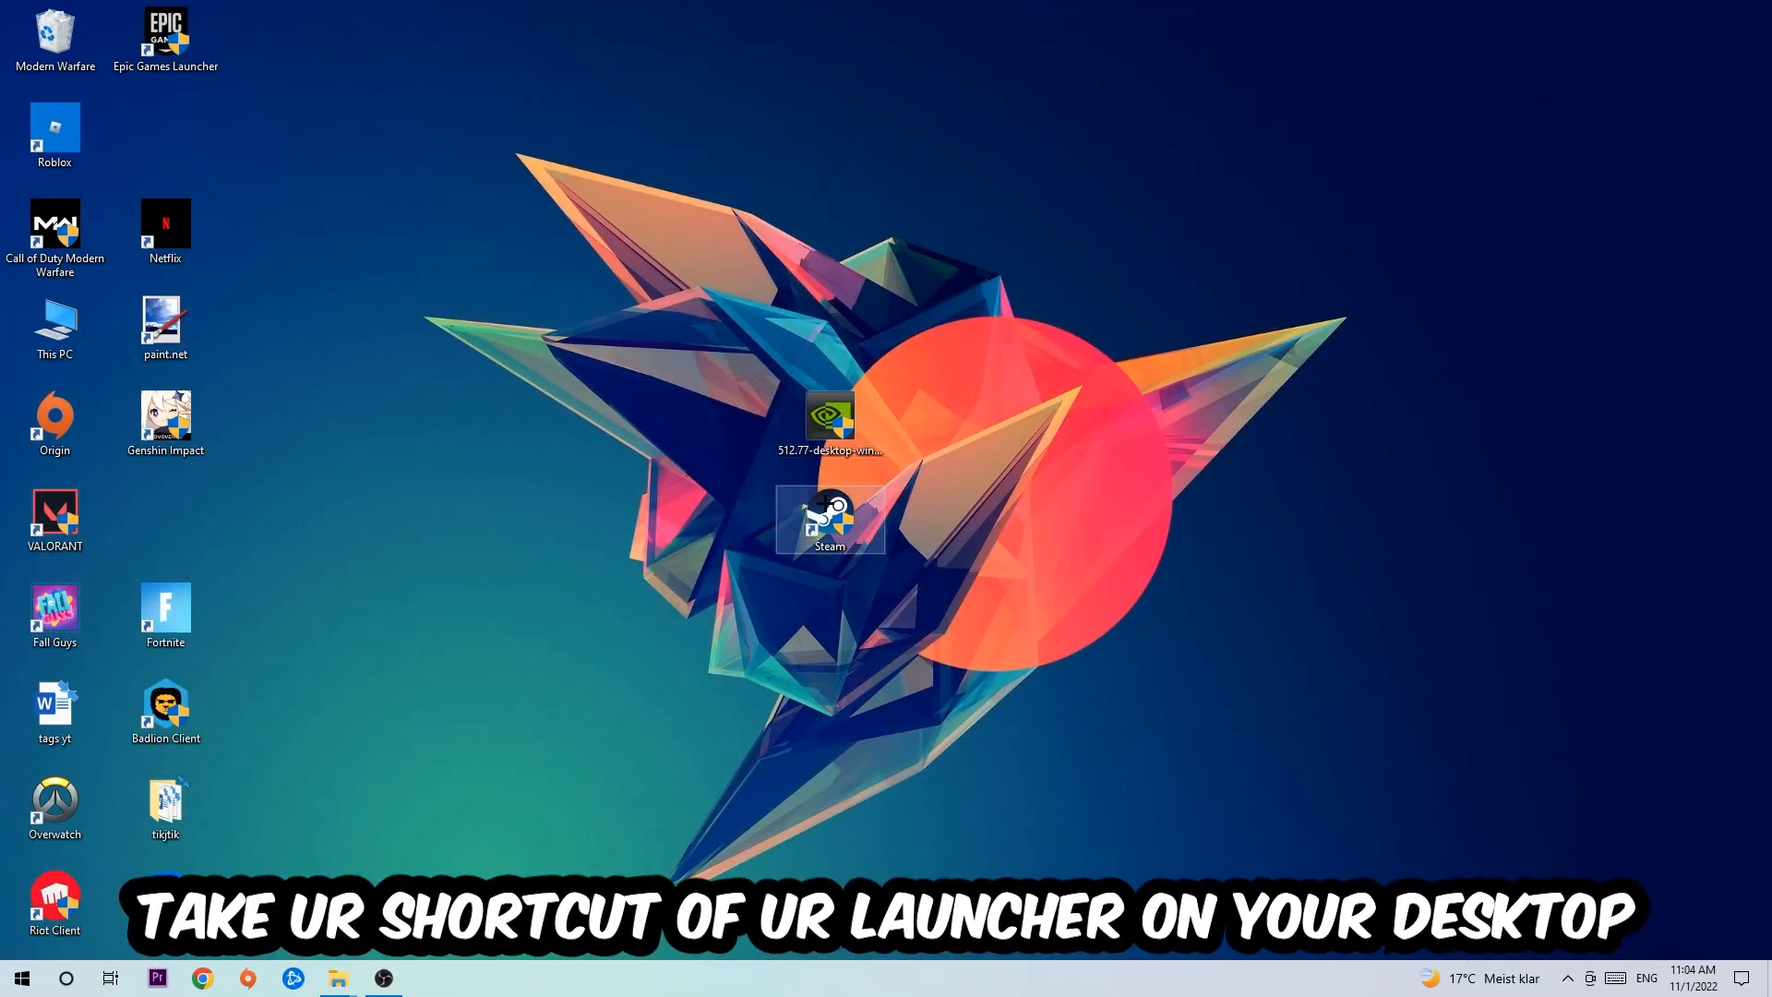
Move the Steam shortcut up the desktop and open its Properties window.
drag(831, 519, 718, 227)
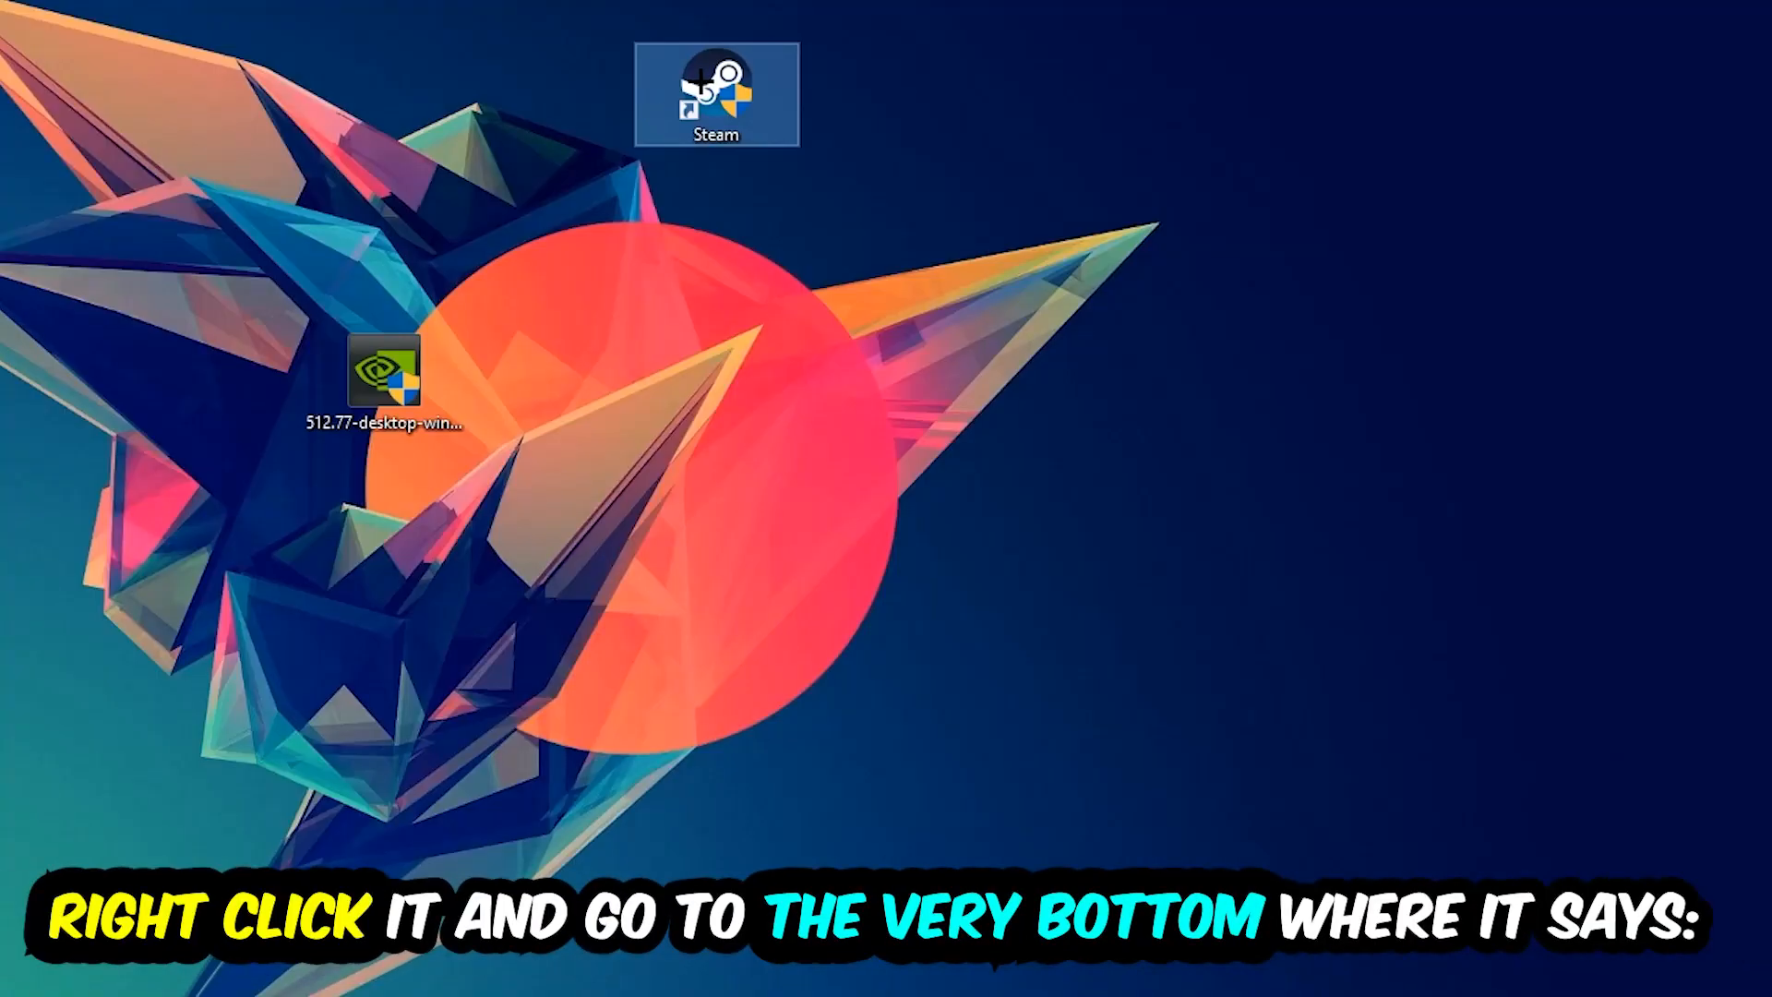
right_click(711, 83)
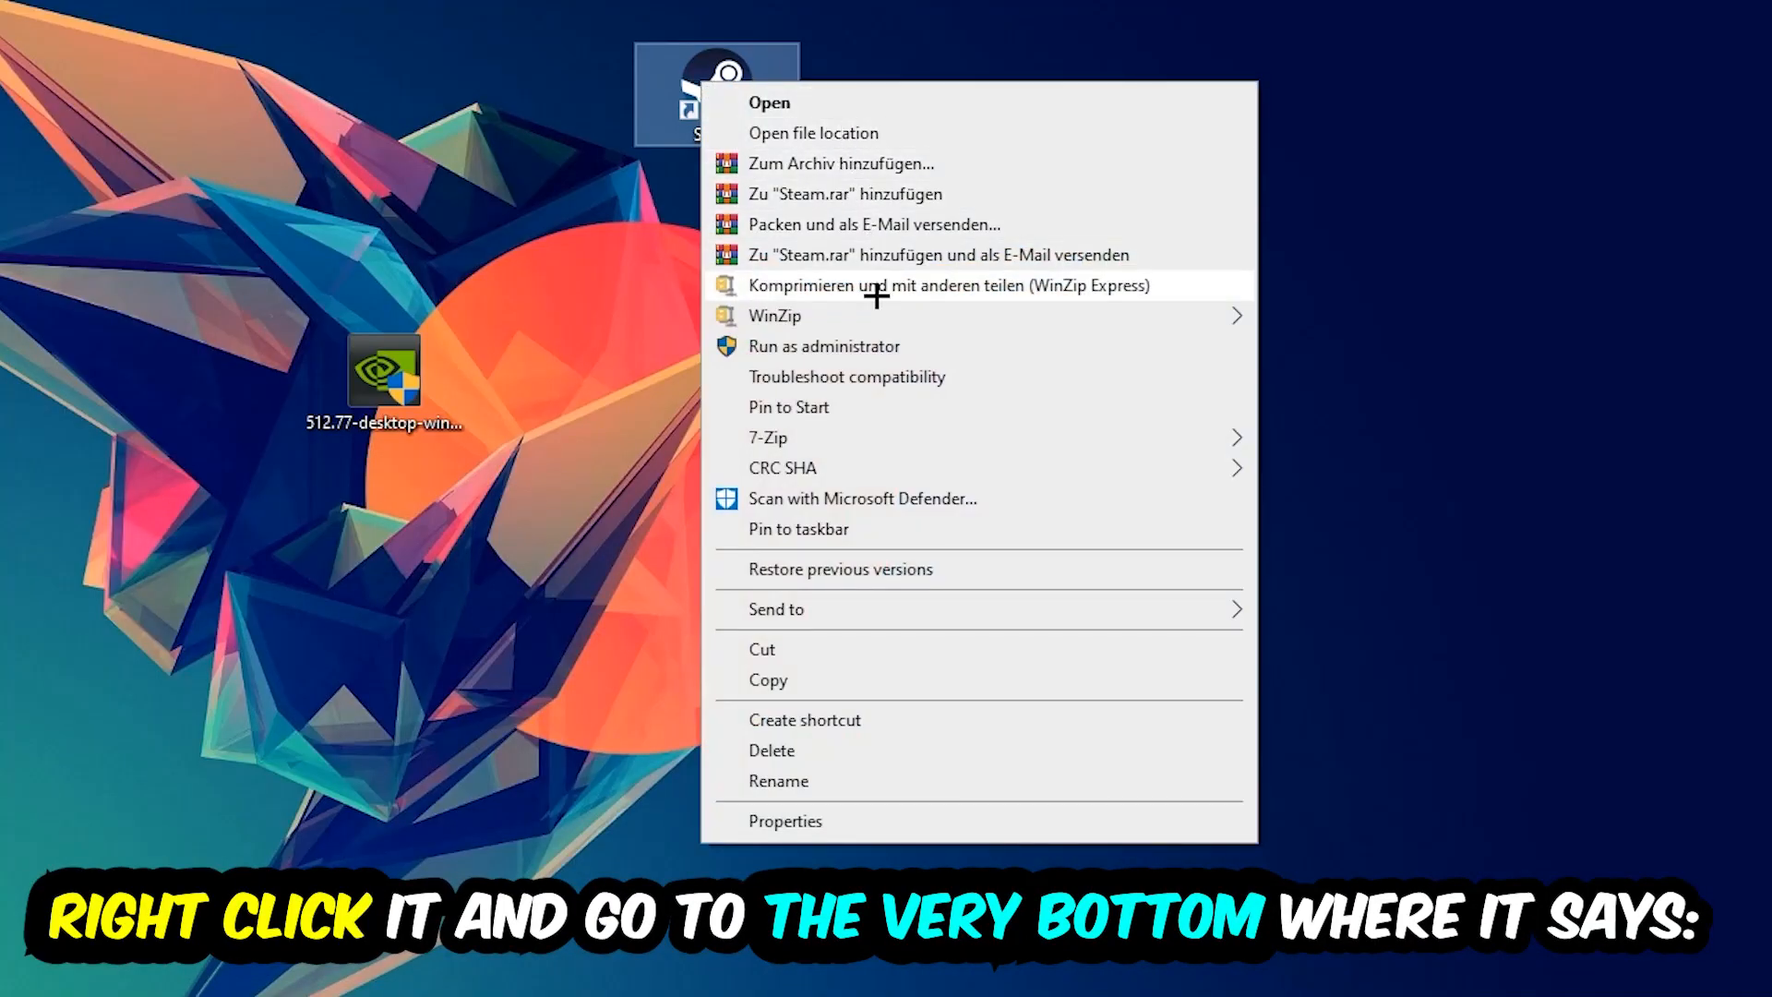
click(786, 821)
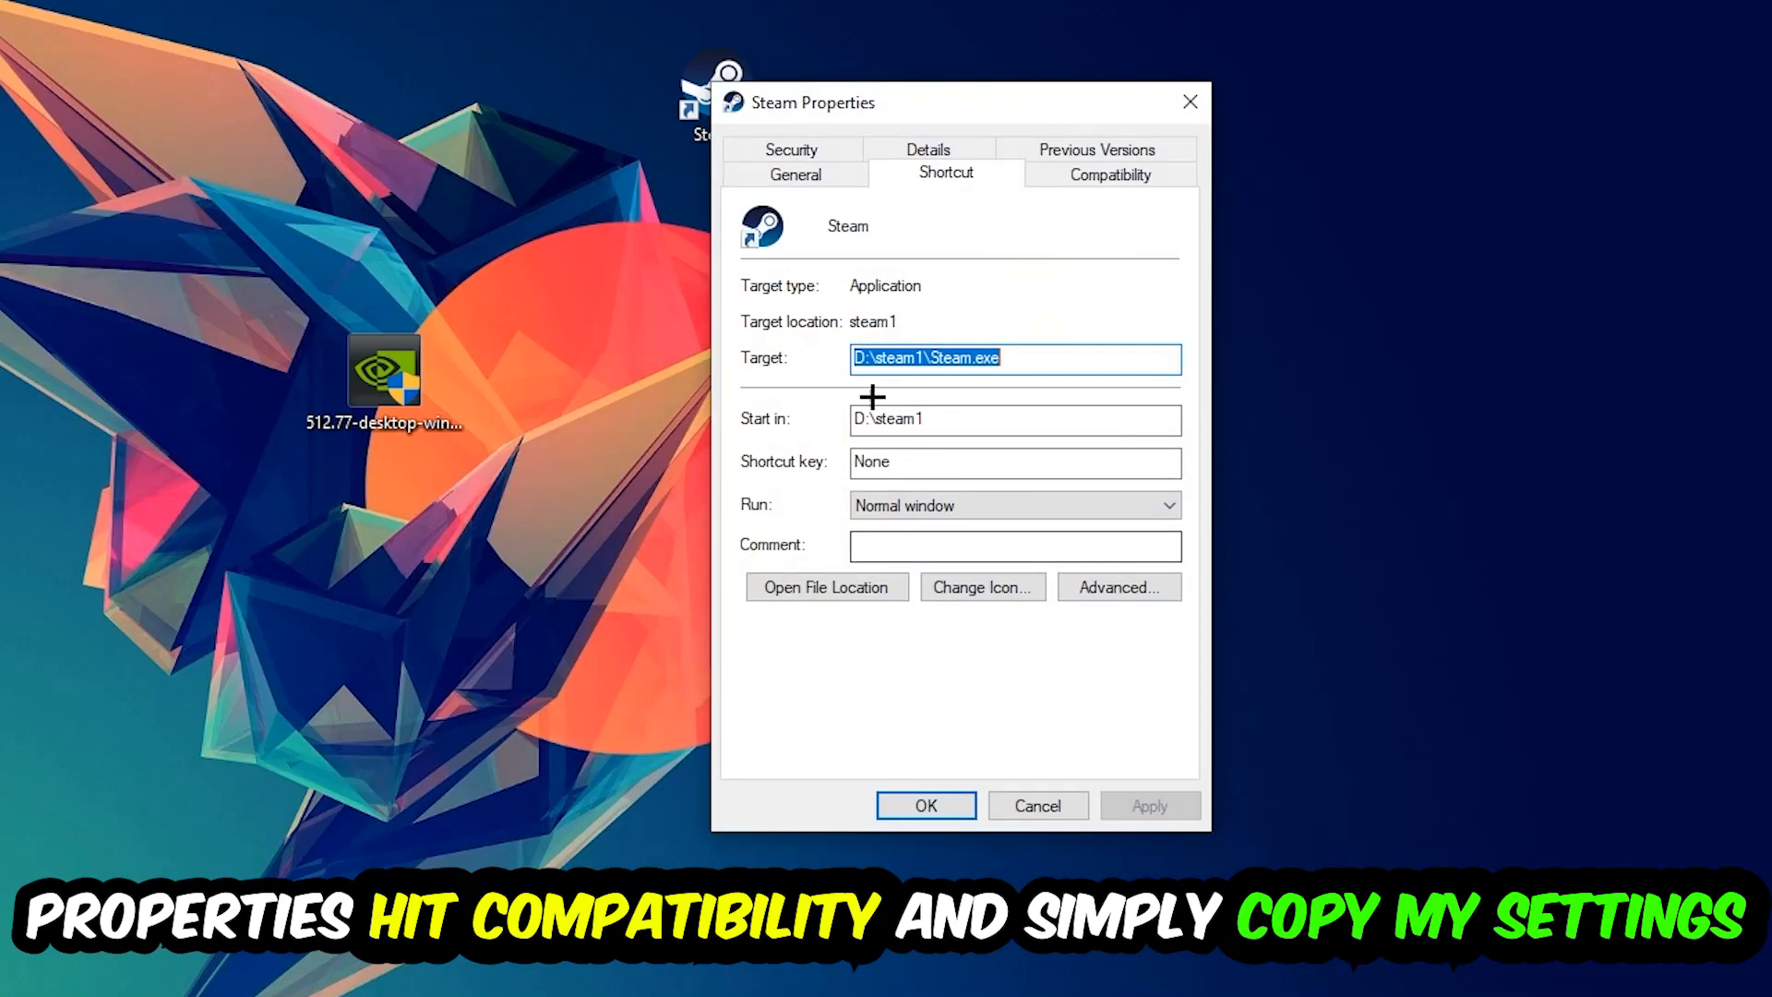